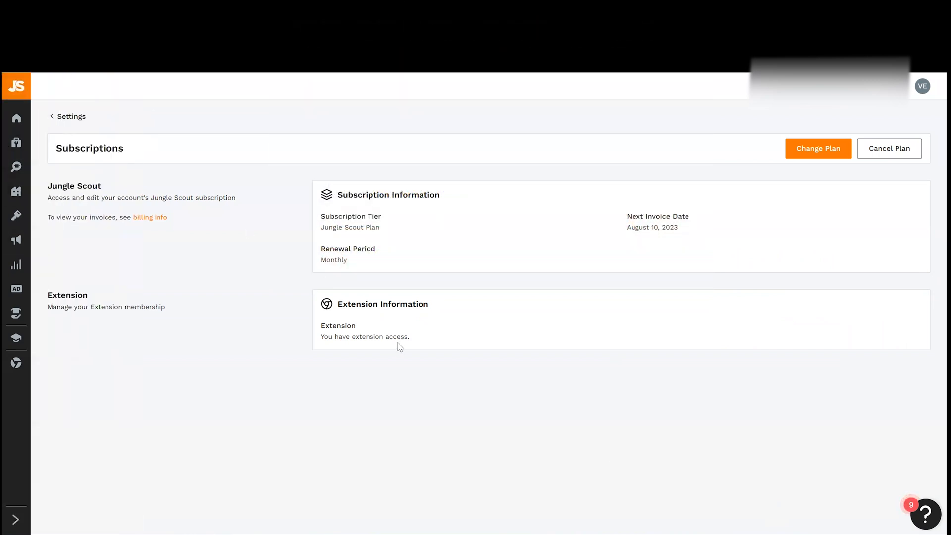
mouse_move(469, 365)
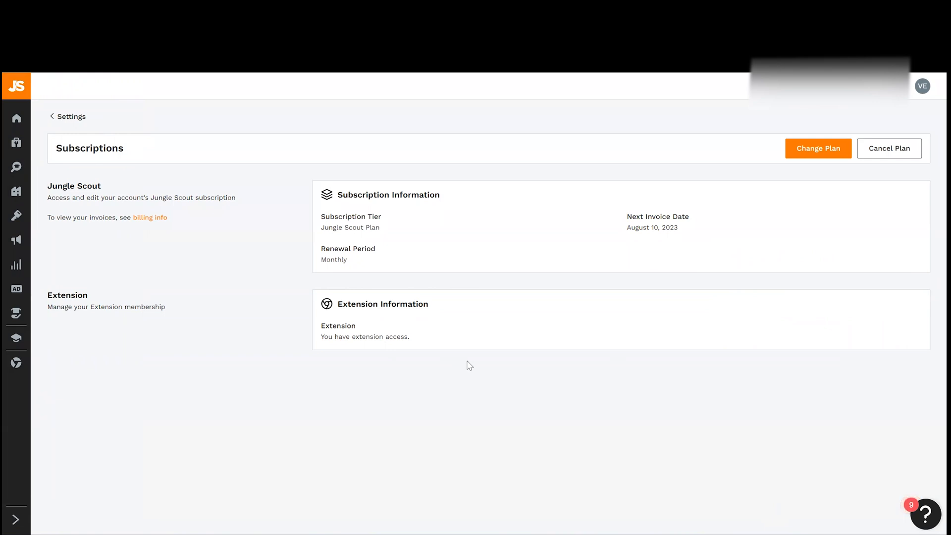
mouse_move(594, 388)
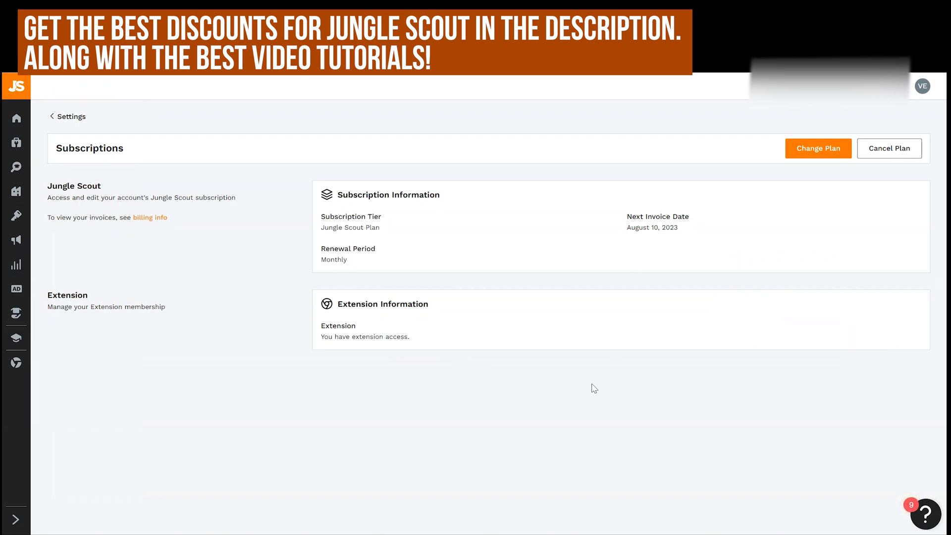
mouse_move(830, 276)
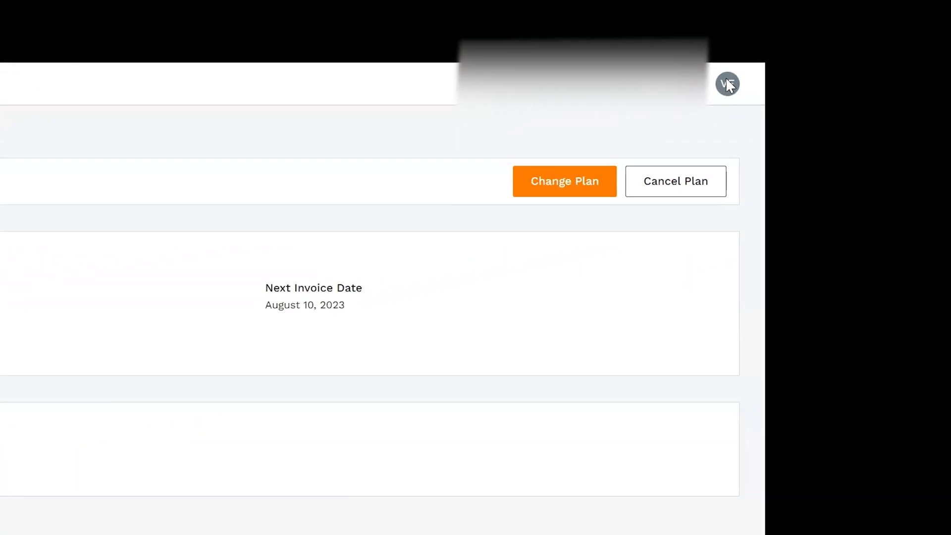
Reach the subscriptions page via the account menu and start cancelling the plan
left_click(727, 83)
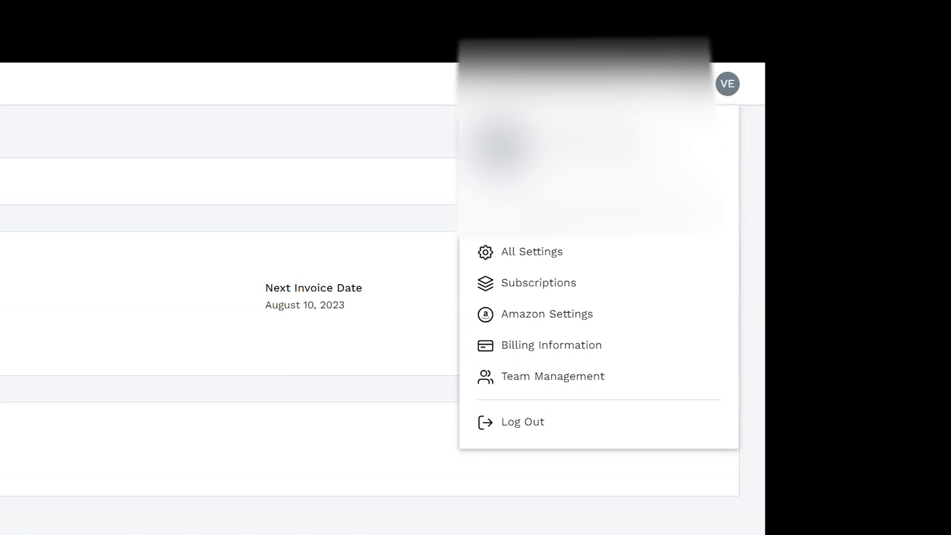
left_click(538, 282)
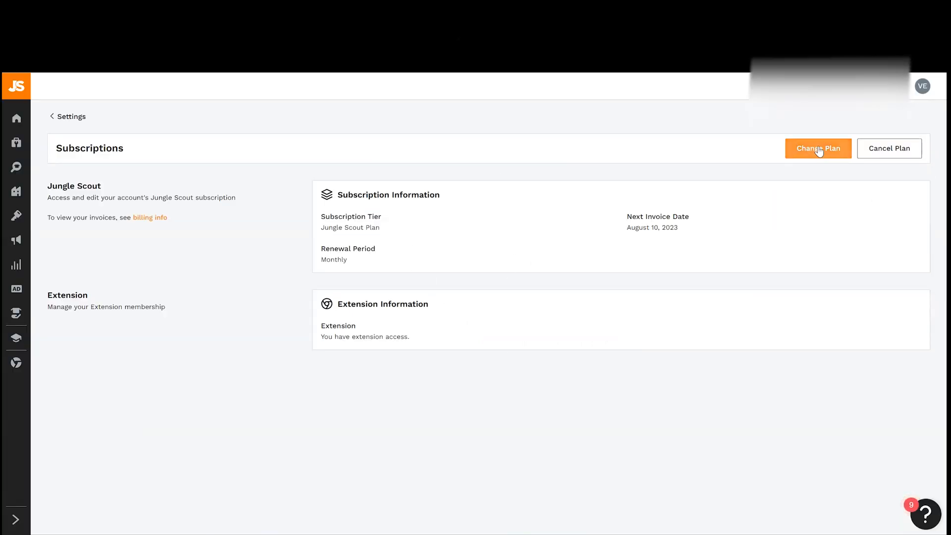
mouse_move(889, 147)
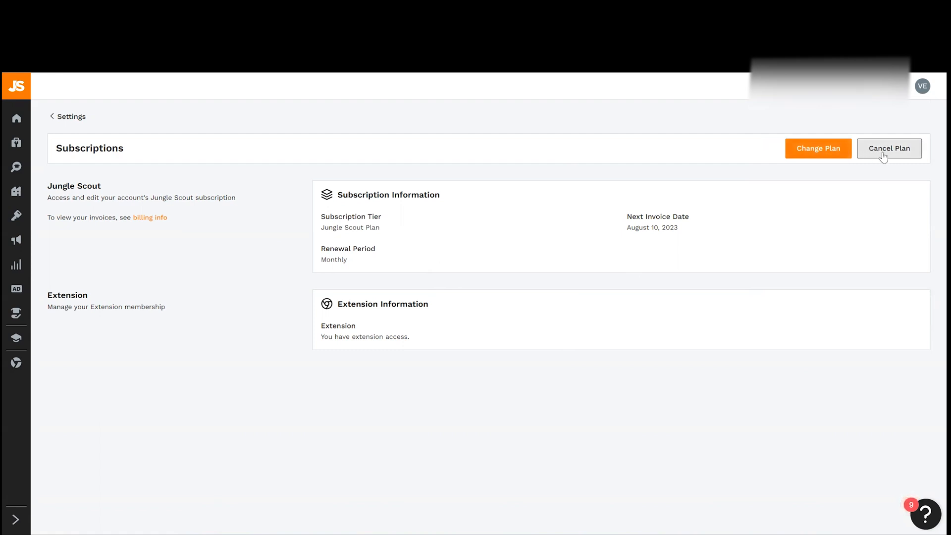
mouse_move(923, 455)
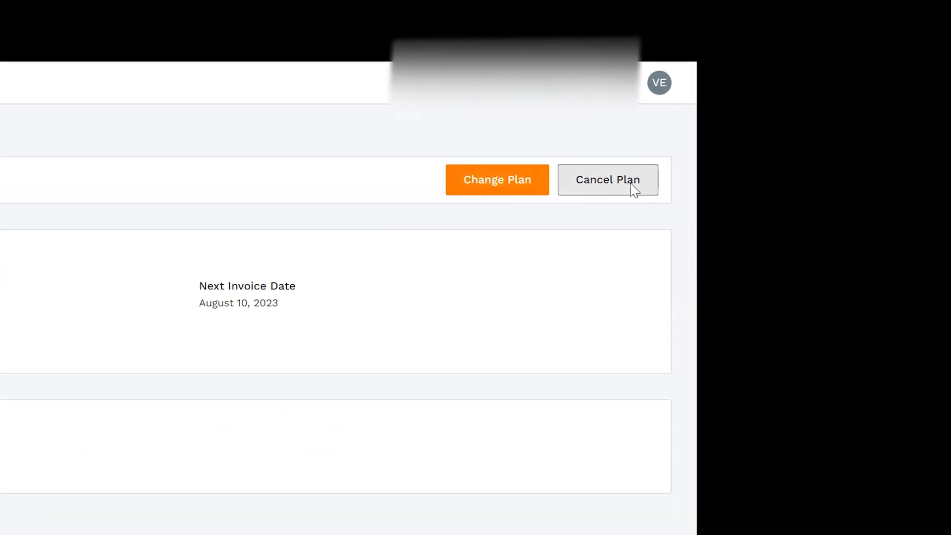
left_click(607, 180)
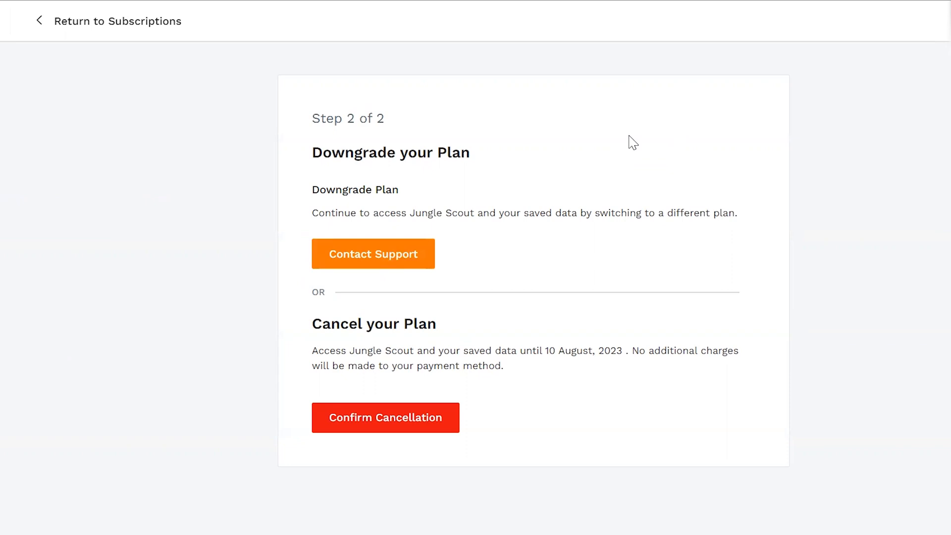
mouse_move(604, 364)
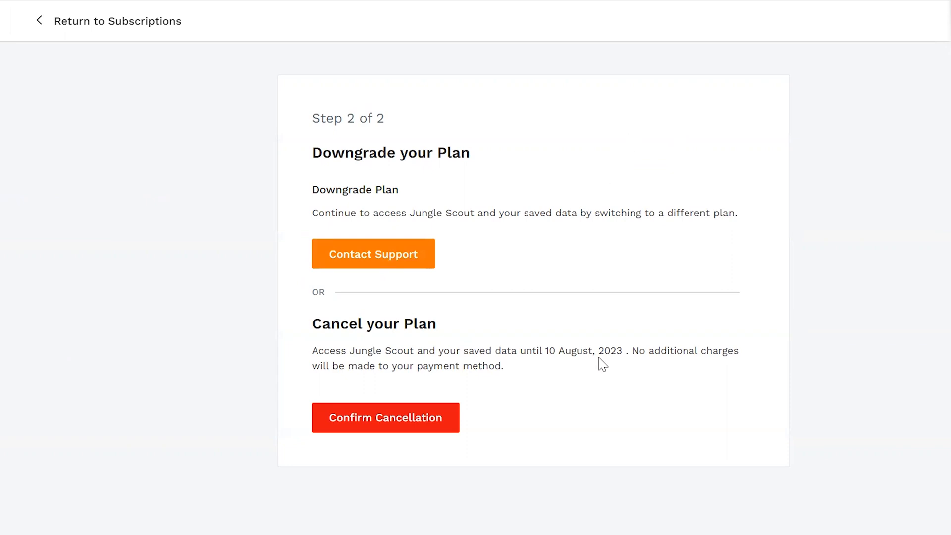
mouse_move(491, 191)
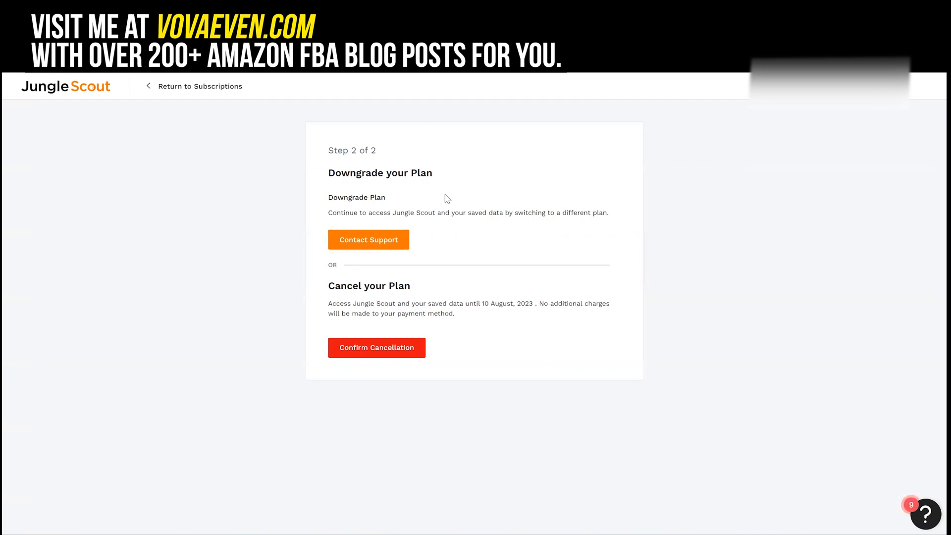
mouse_move(637, 299)
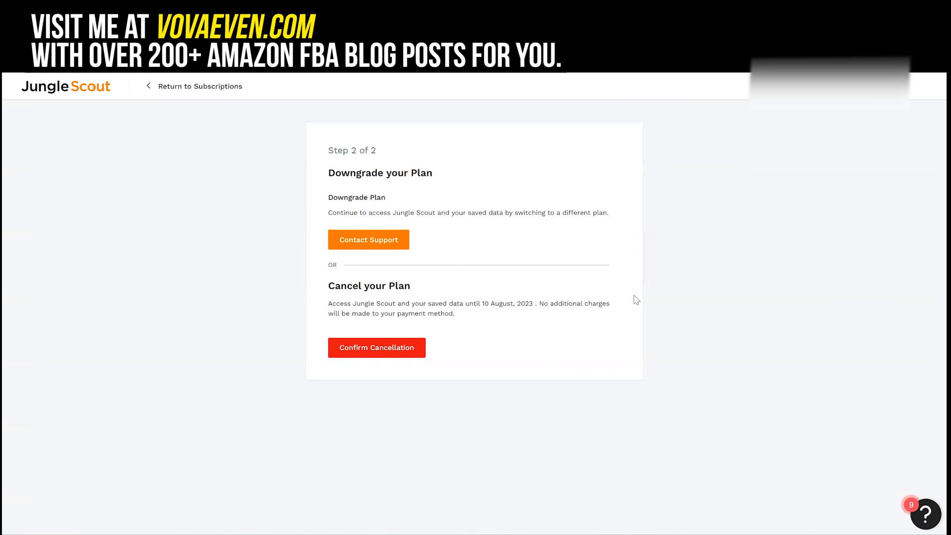
mouse_move(472, 379)
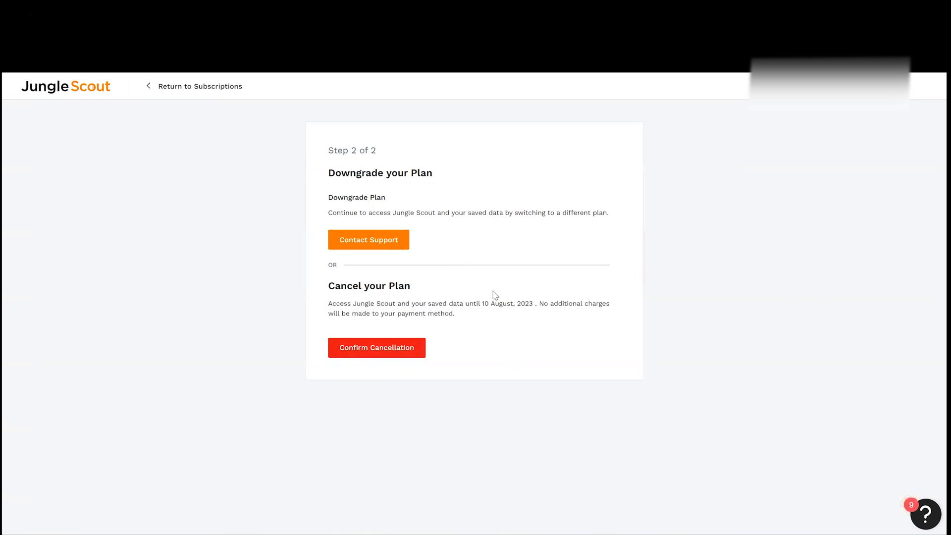
mouse_move(452, 283)
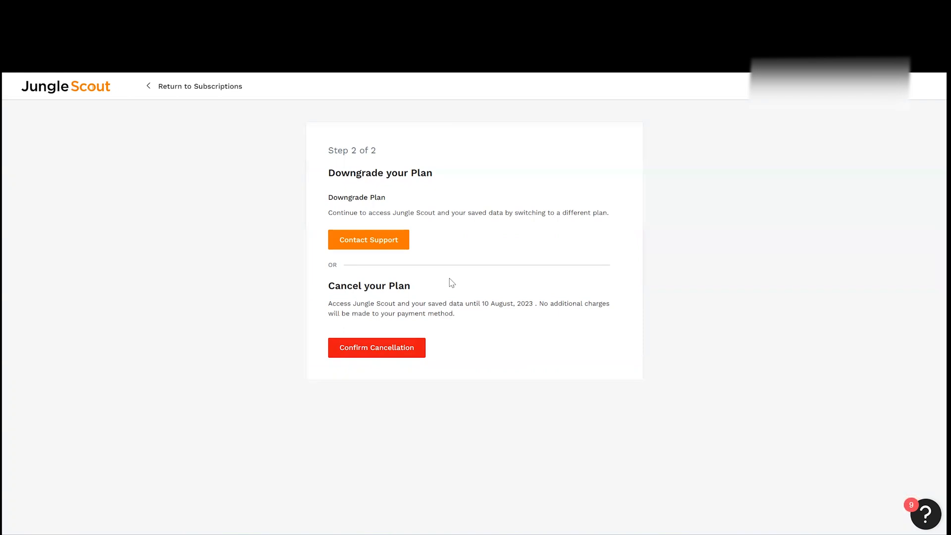